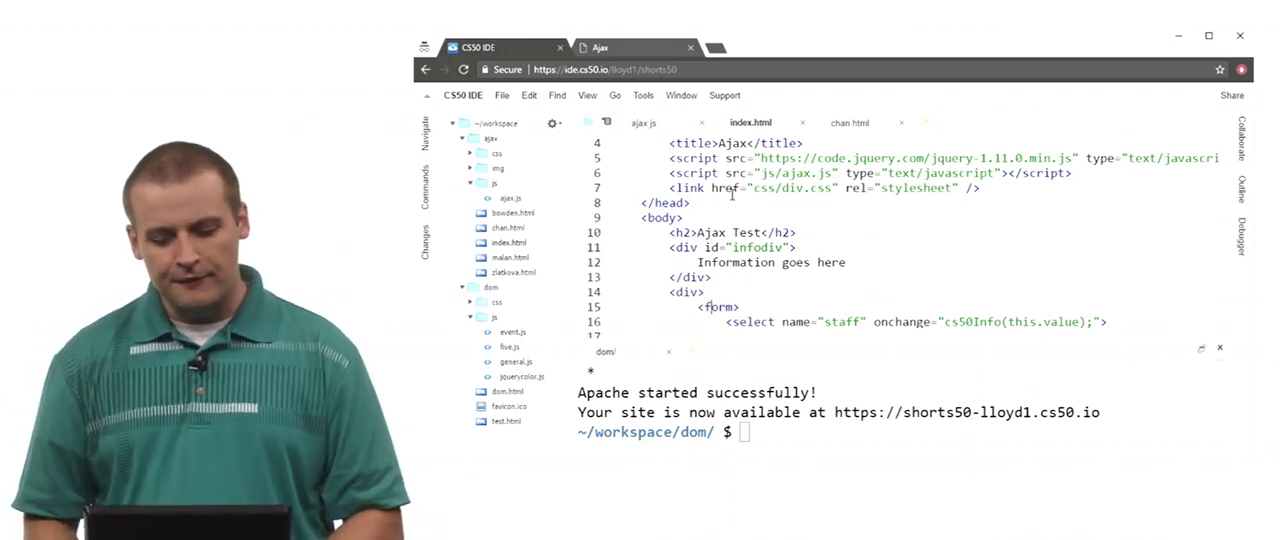
# Show the XMLHttpRequest code in ajax.js that fills infodiv with the selected name's HTML.
pyautogui.scroll(-3)
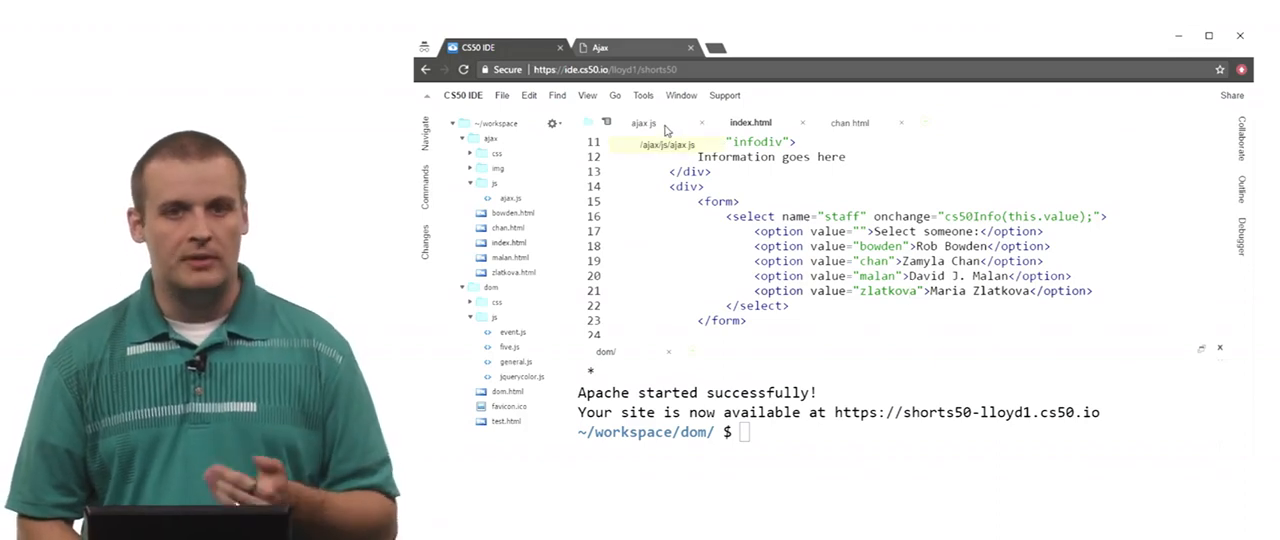
pyautogui.click(642, 122)
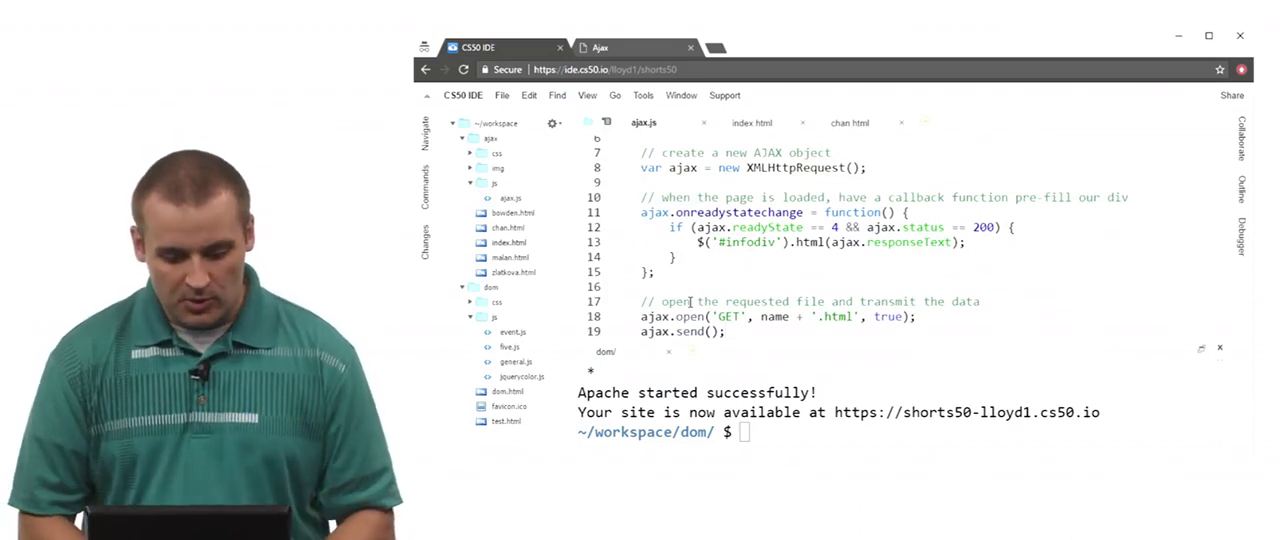
# View the chan.html four-line staff snippet, then bring up the live Ajax Test page.
pyautogui.click(848, 122)
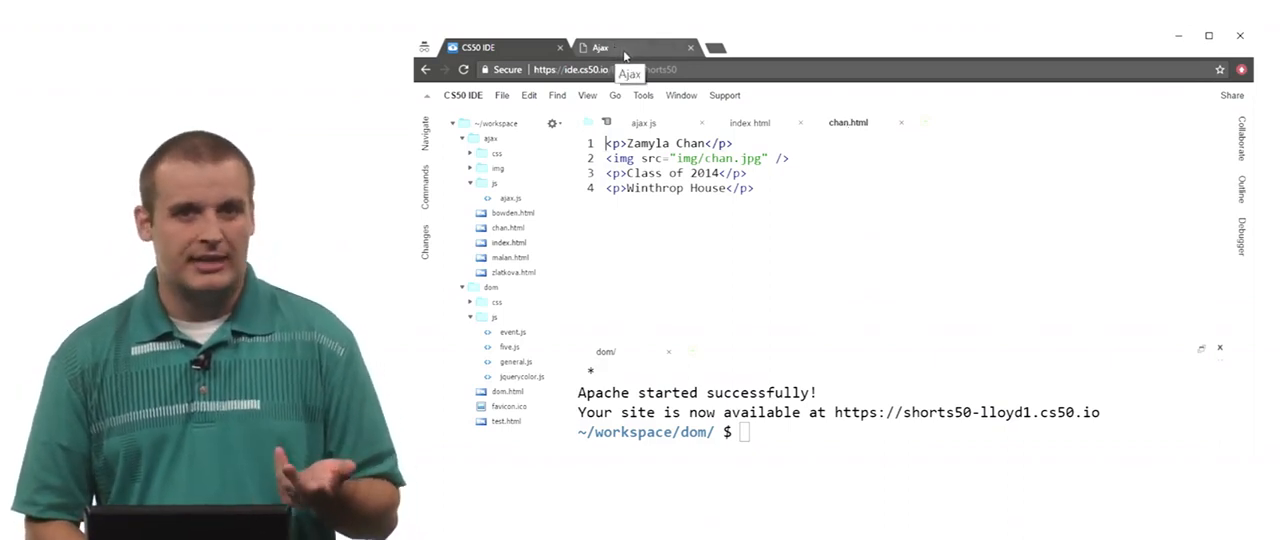
pyautogui.click(598, 47)
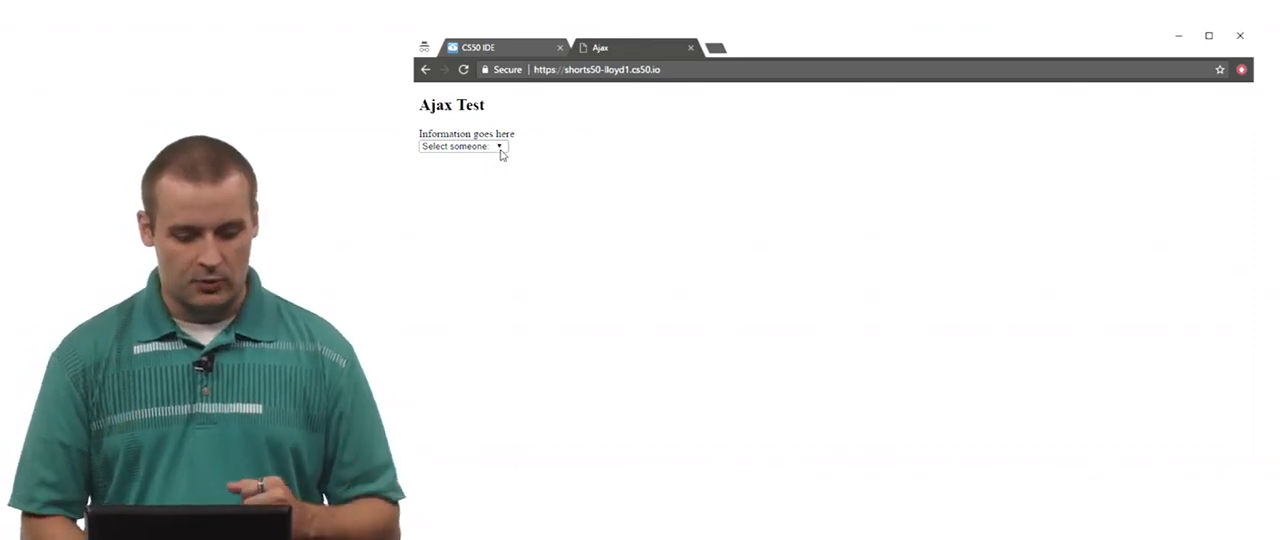
# Choose Zamyla Chan from the staff dropdown to load her photo, class and house.
pyautogui.click(461, 146)
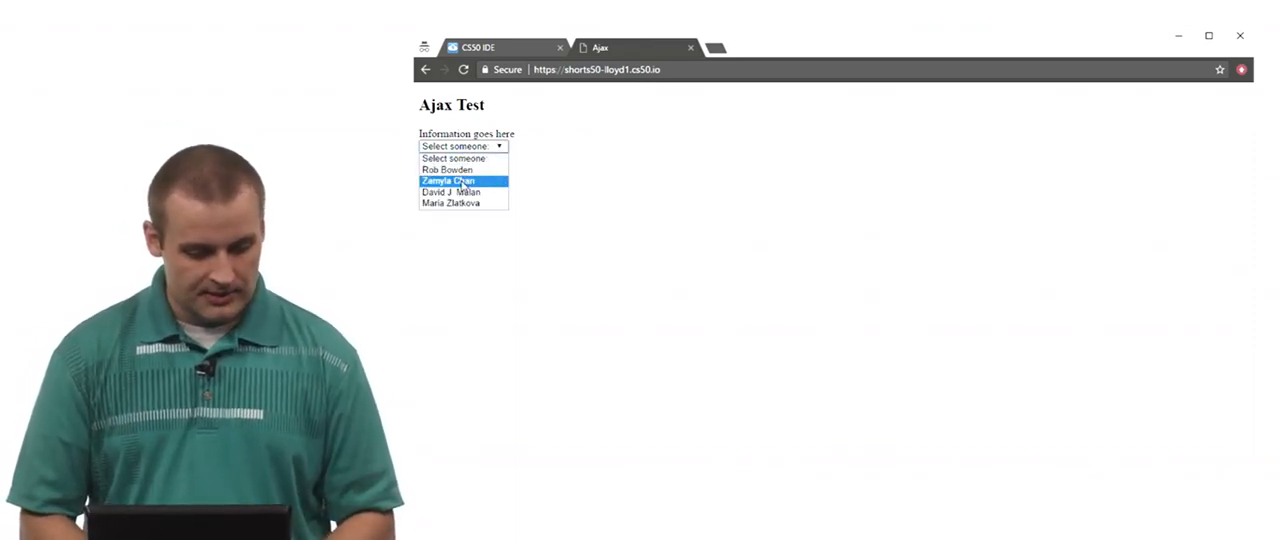
pyautogui.click(448, 181)
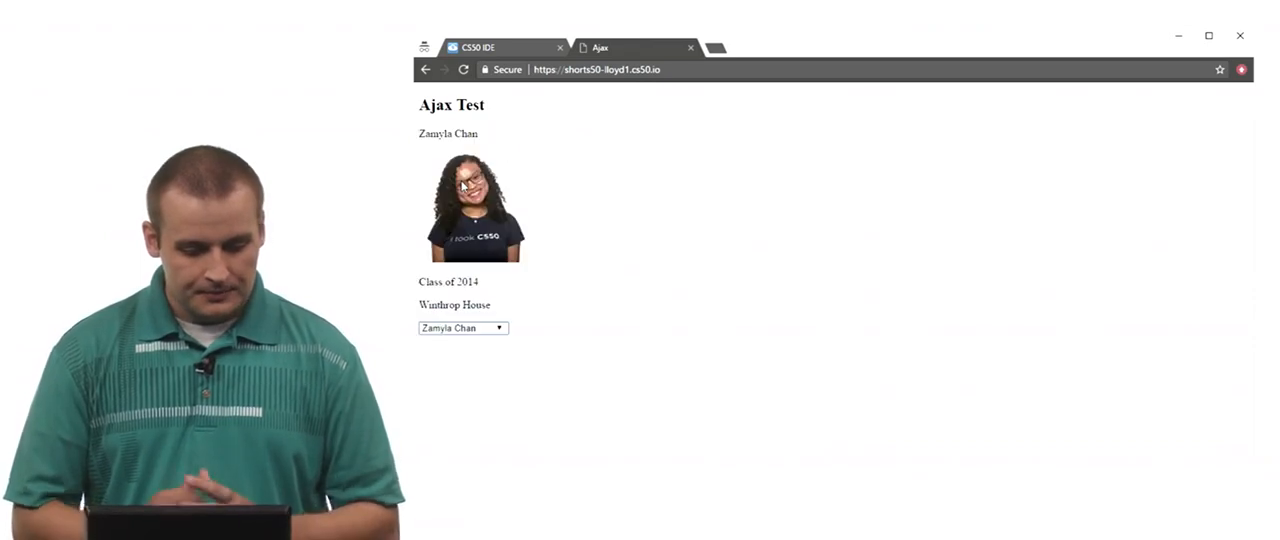
pyautogui.moveTo(633, 229)
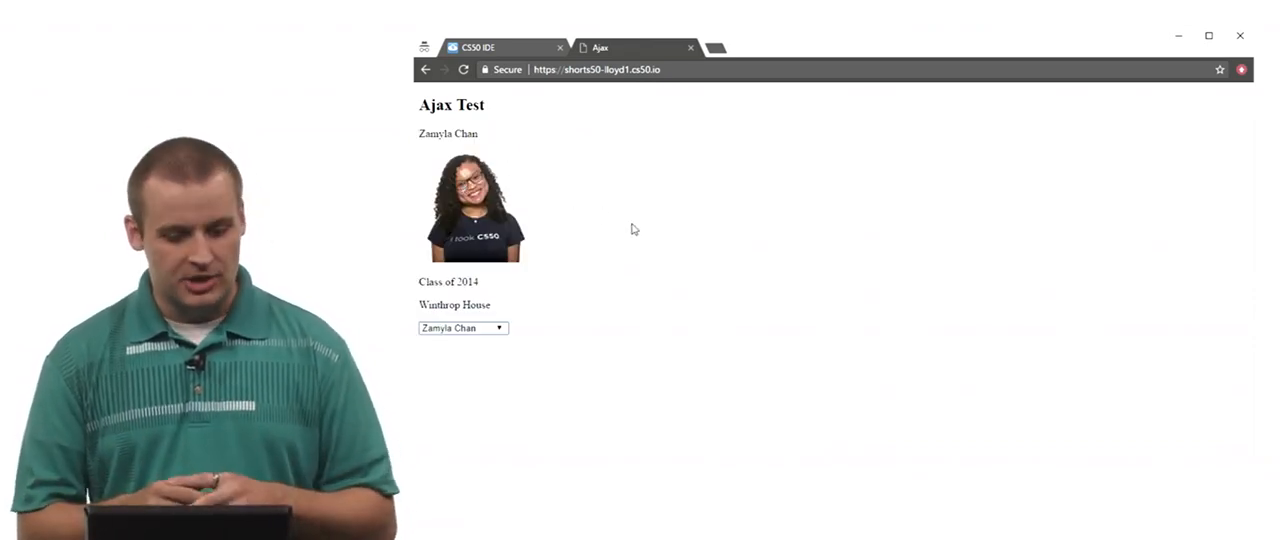
pyautogui.moveTo(524, 91)
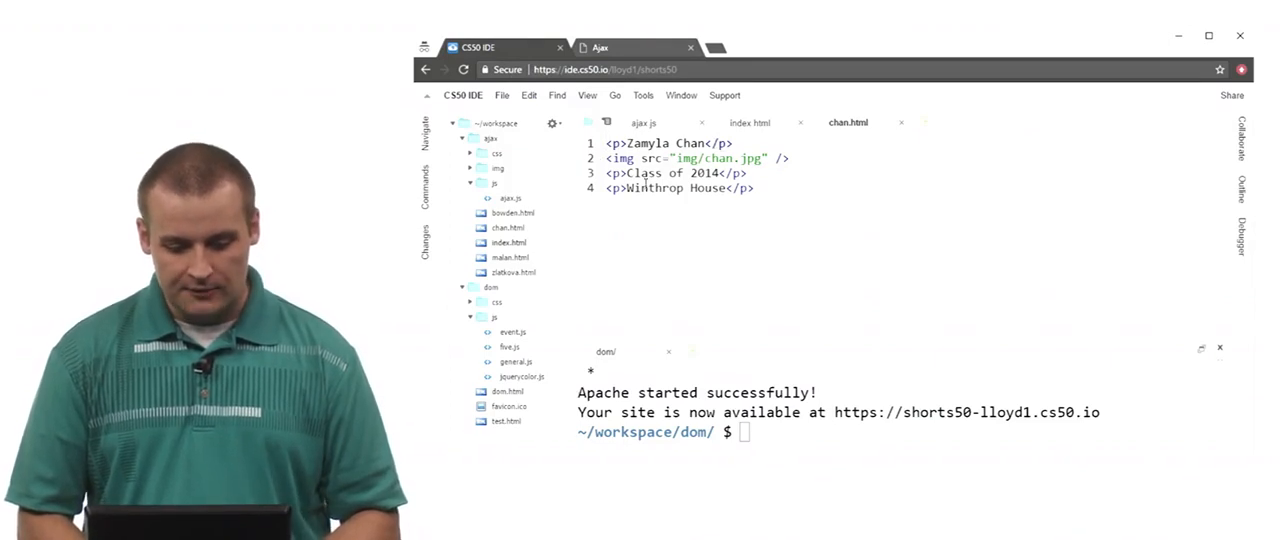
# Compare Zamyla Chan's snippet in chan.html against the loaded Ajax Test page.
pyautogui.click(600, 47)
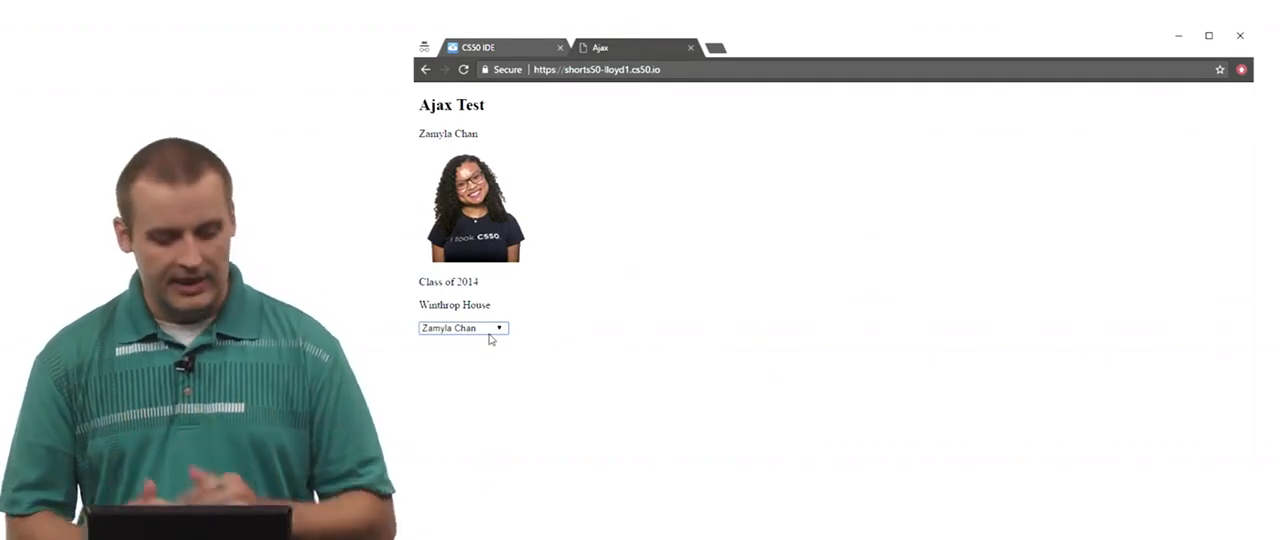
pyautogui.click(462, 328)
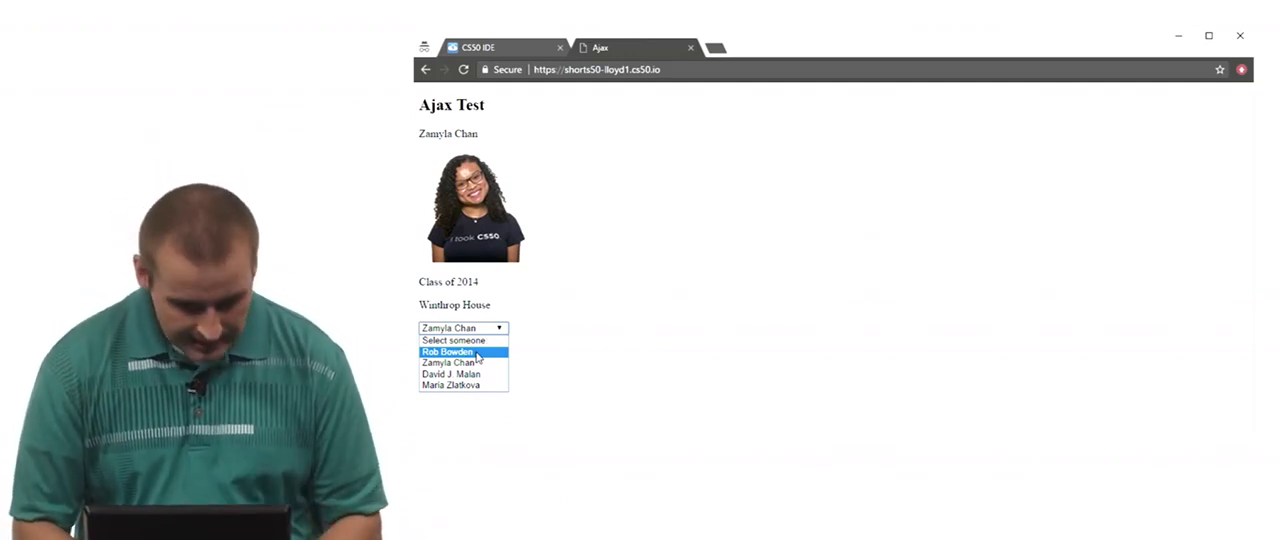
pyautogui.click(453, 352)
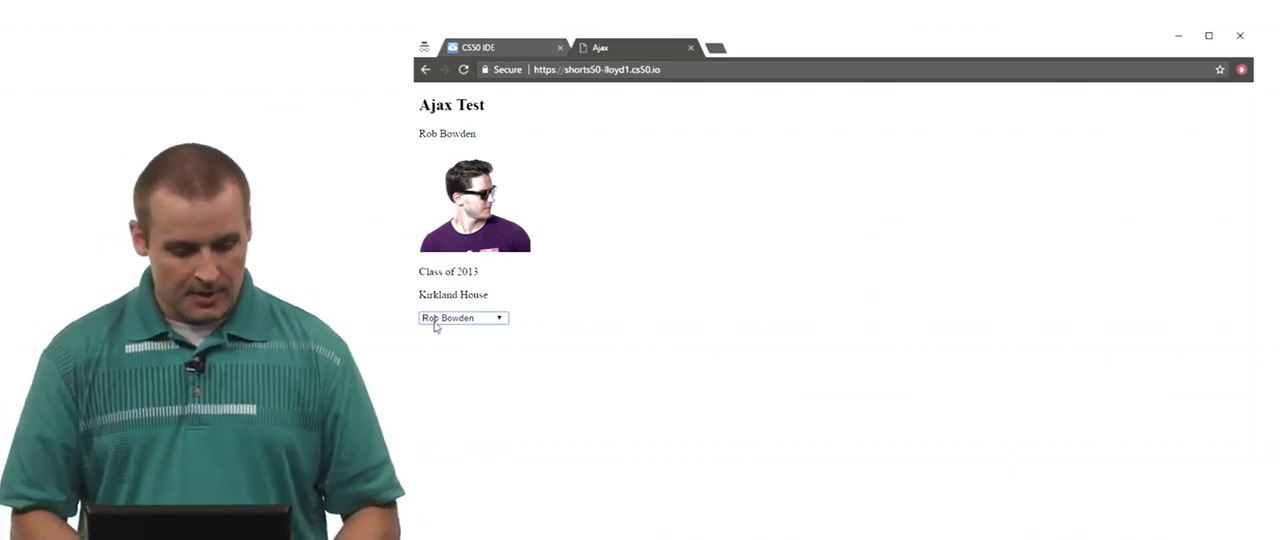
pyautogui.click(462, 317)
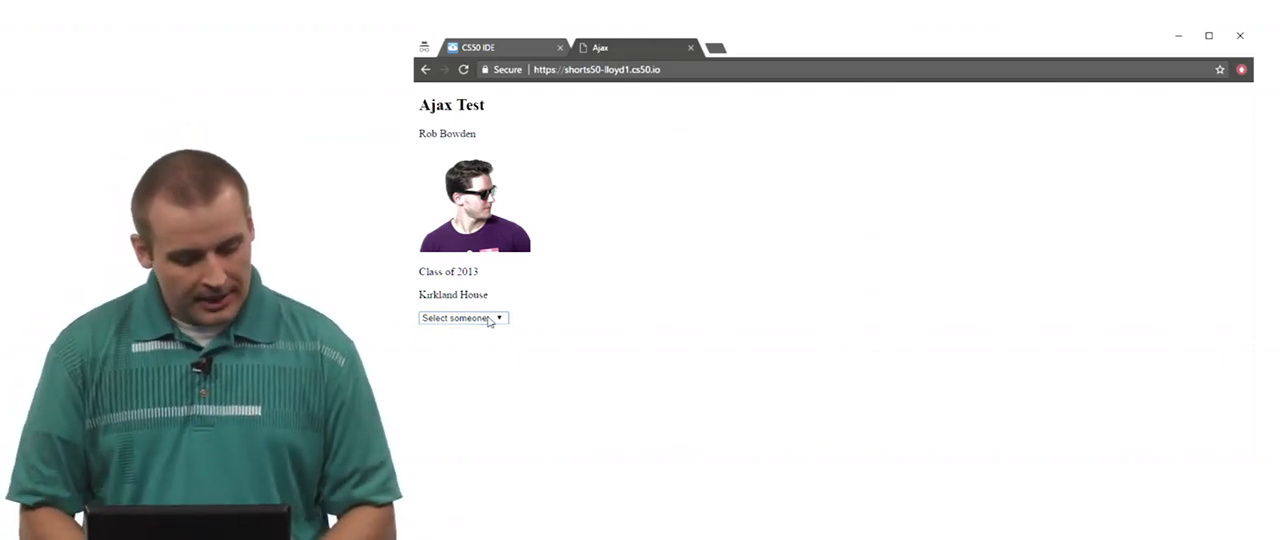
pyautogui.click(462, 317)
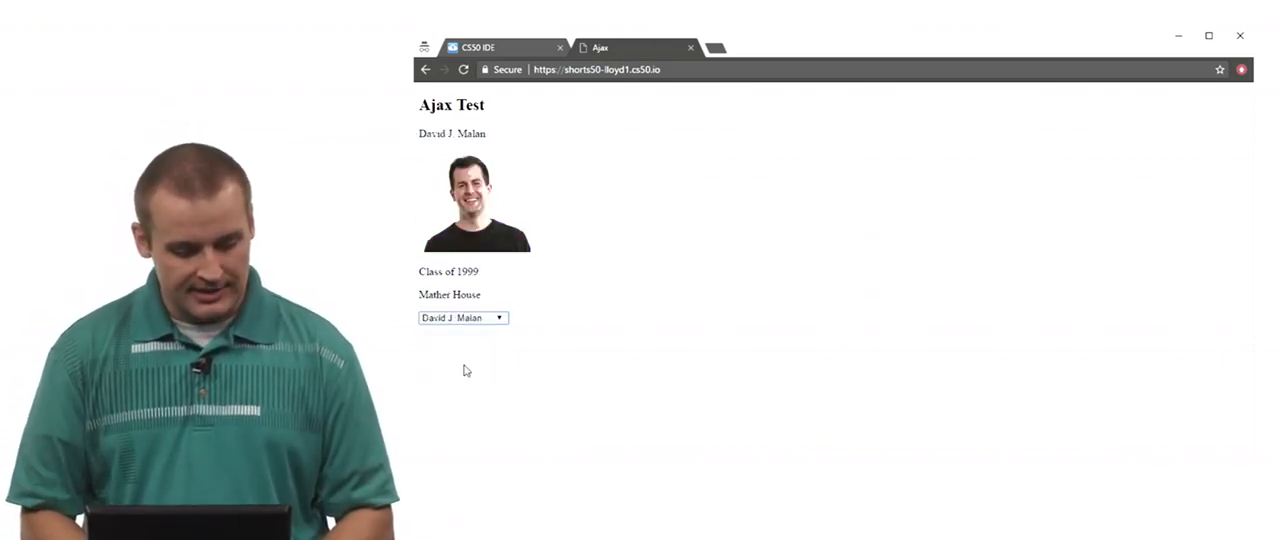
pyautogui.click(463, 318)
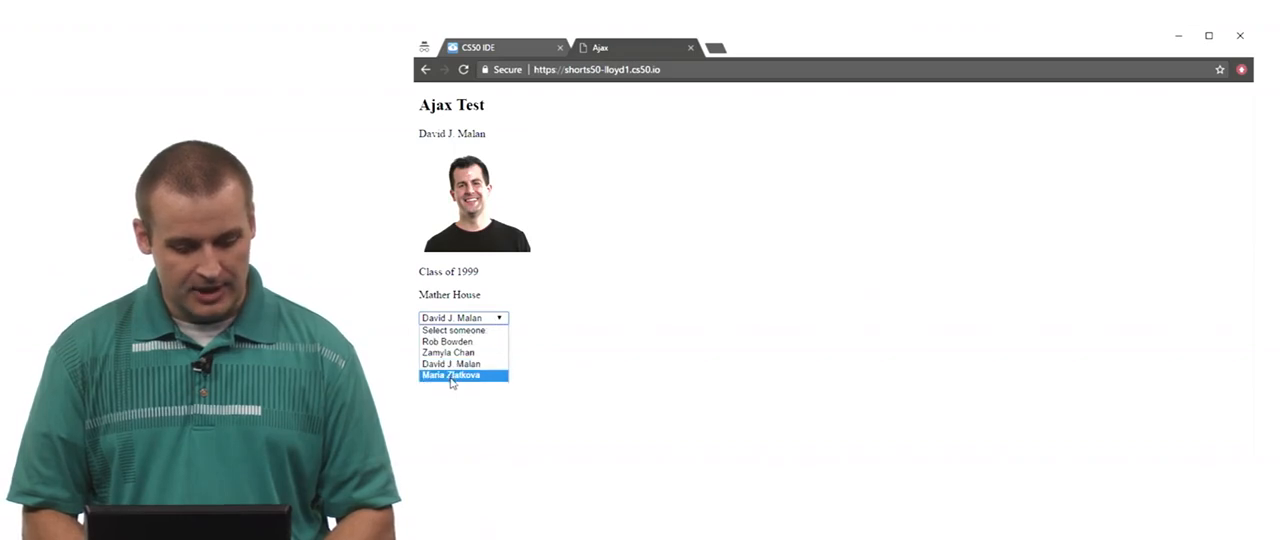
pyautogui.click(462, 375)
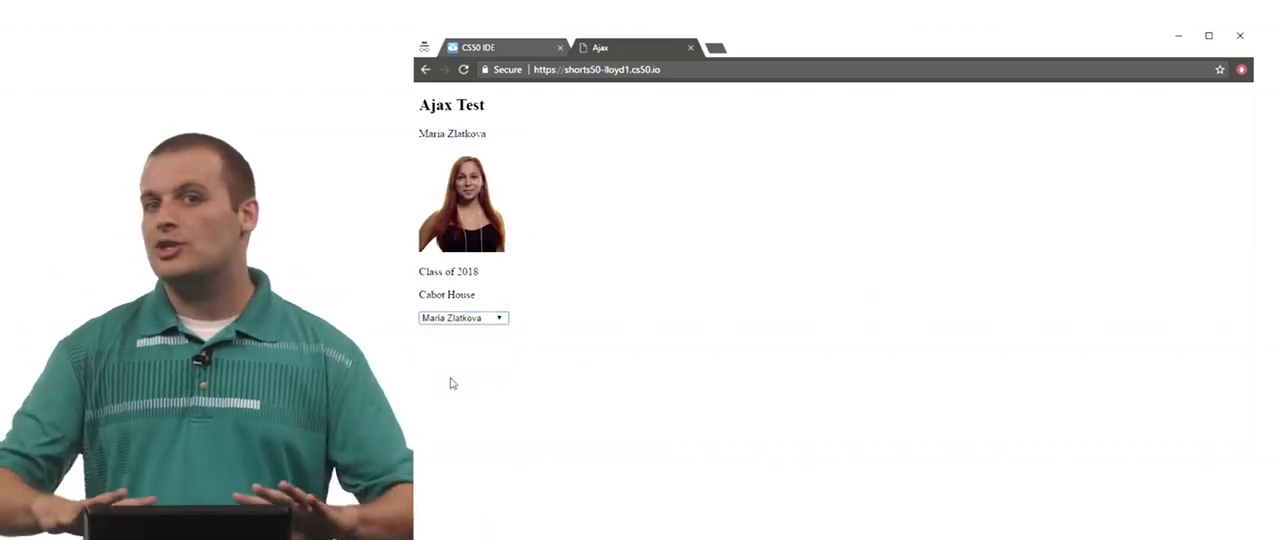